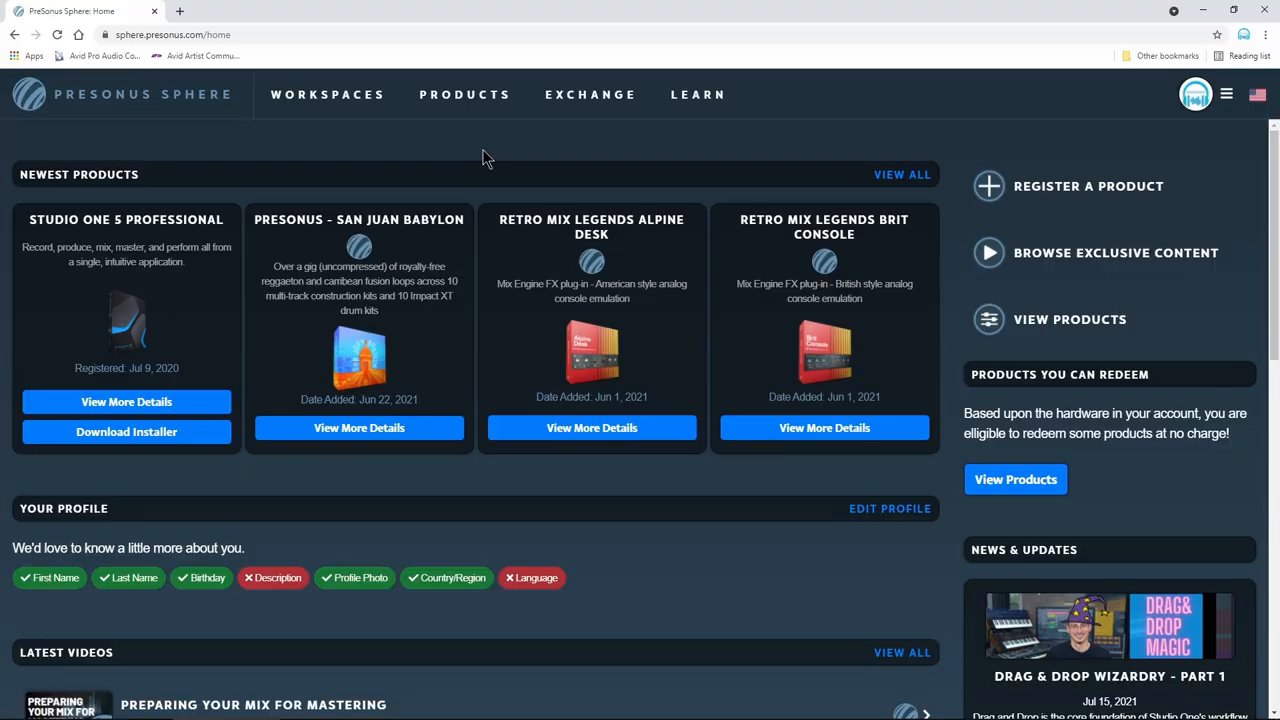
Step: Create a new workspace named 'Ring My Bell' from the Workspaces page
left_click(328, 94)
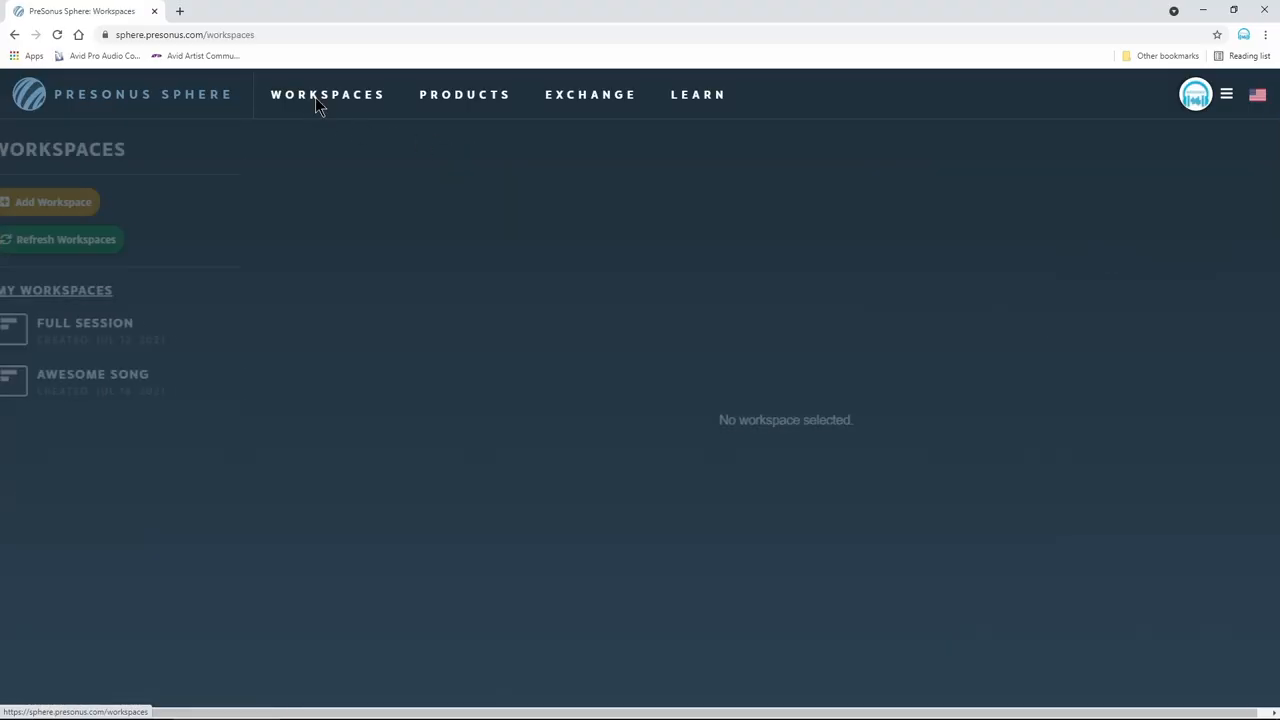
left_click(52, 200)
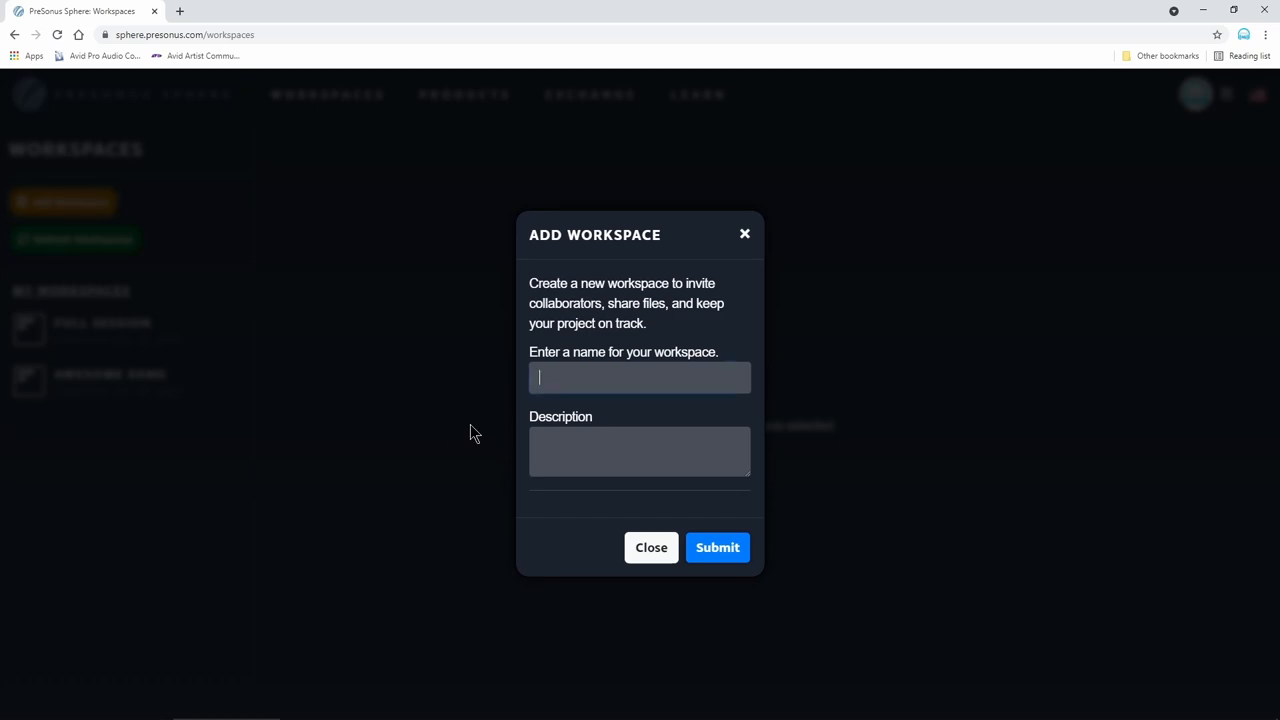
type("Ring My Bell")
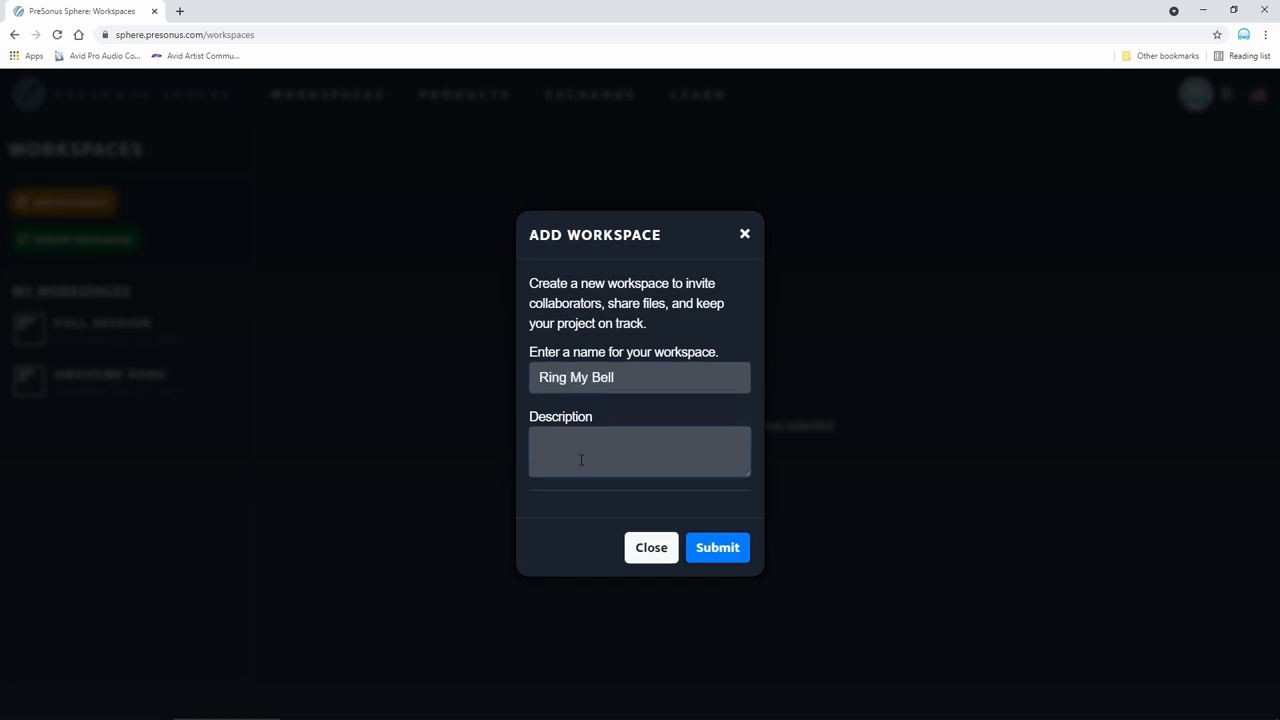
left_click(716, 548)
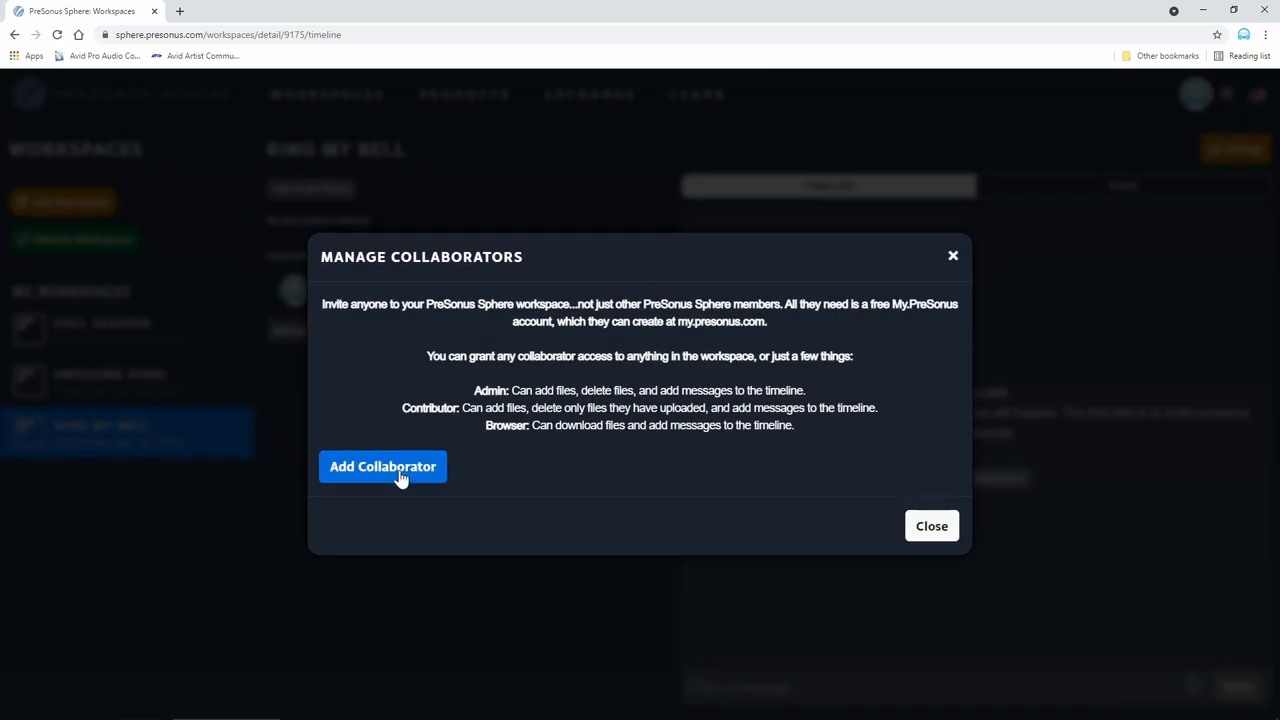
Step: Invite a collaborator to Ring My Bell, then sign in to My PreSonus from the invitation email
left_click(384, 468)
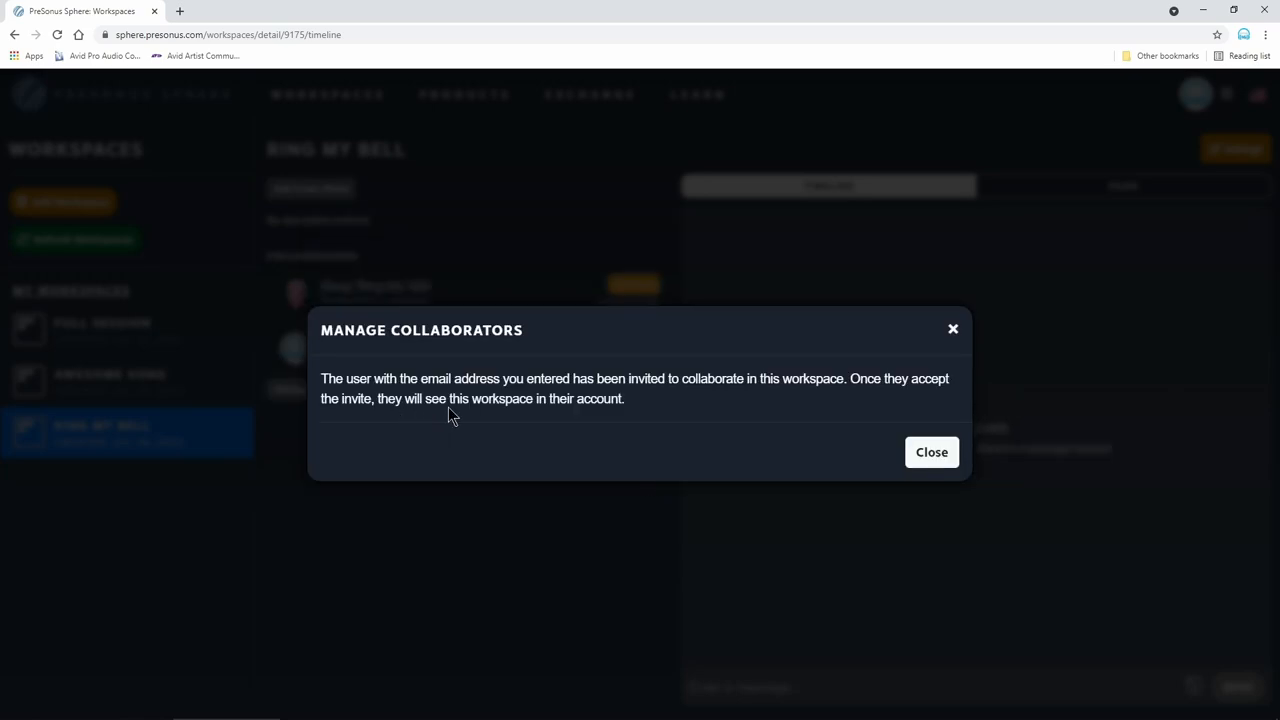
mouse_move(932, 452)
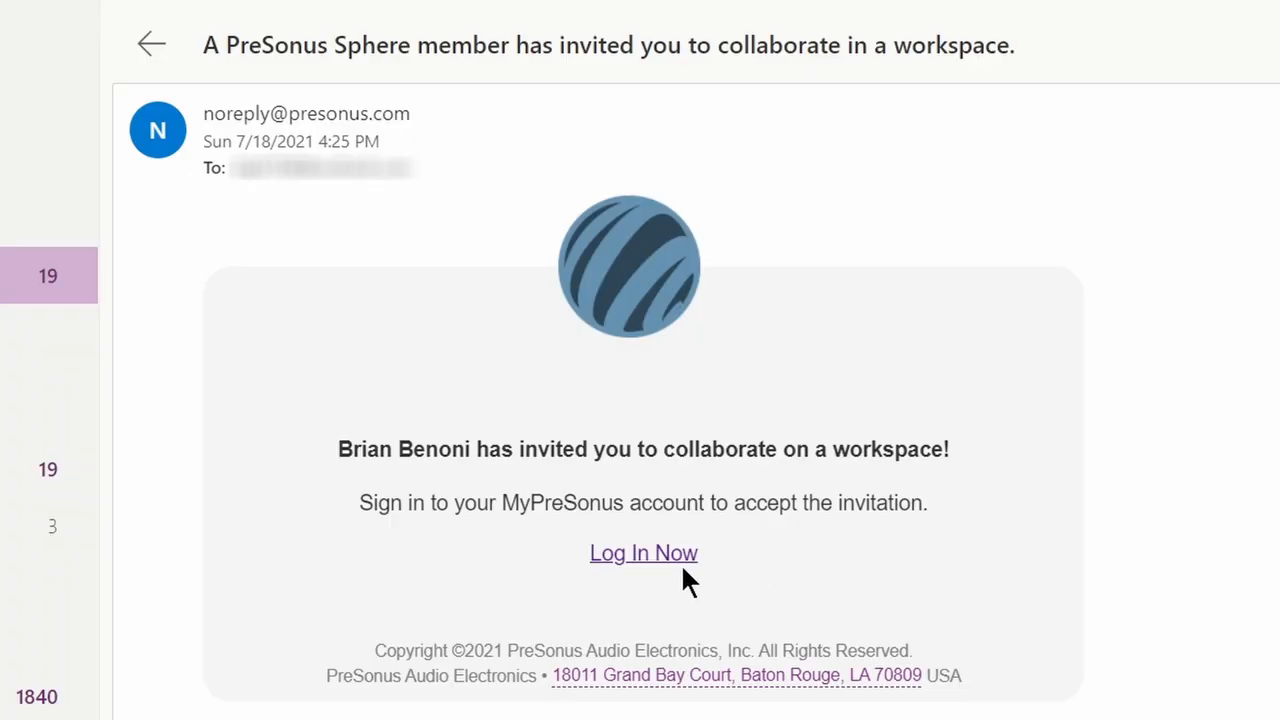
left_click(644, 552)
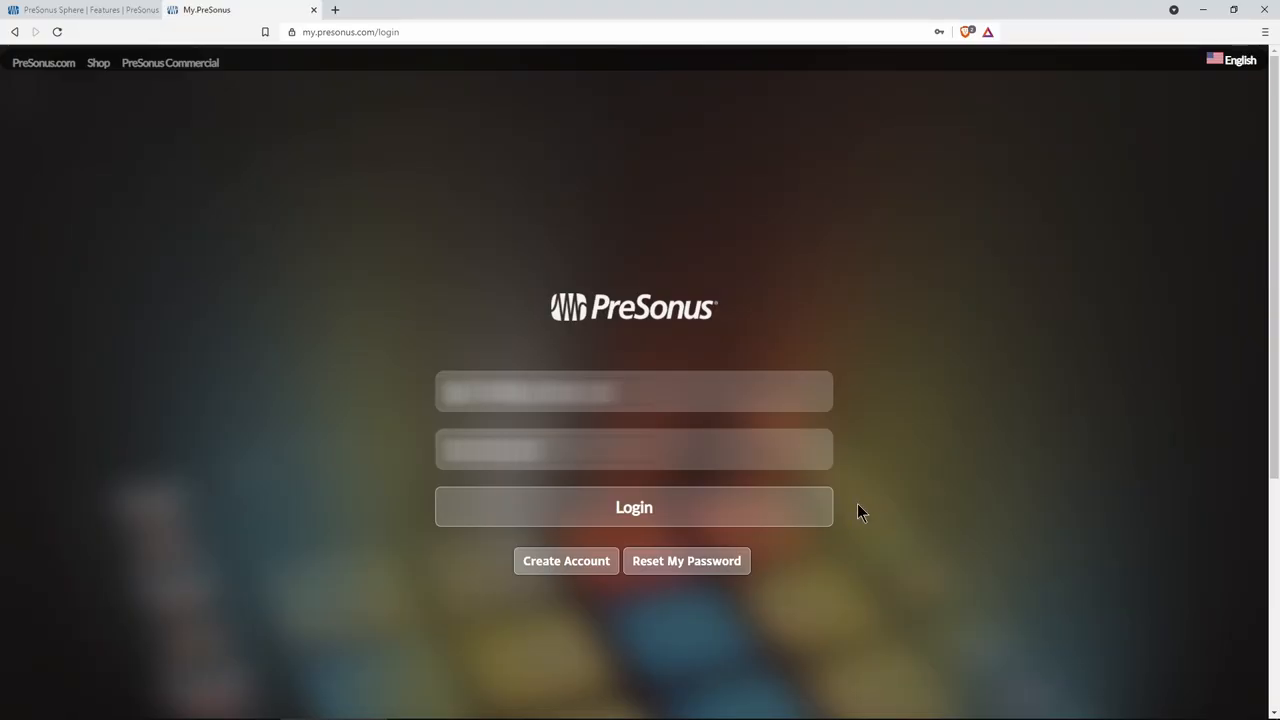
left_click(634, 506)
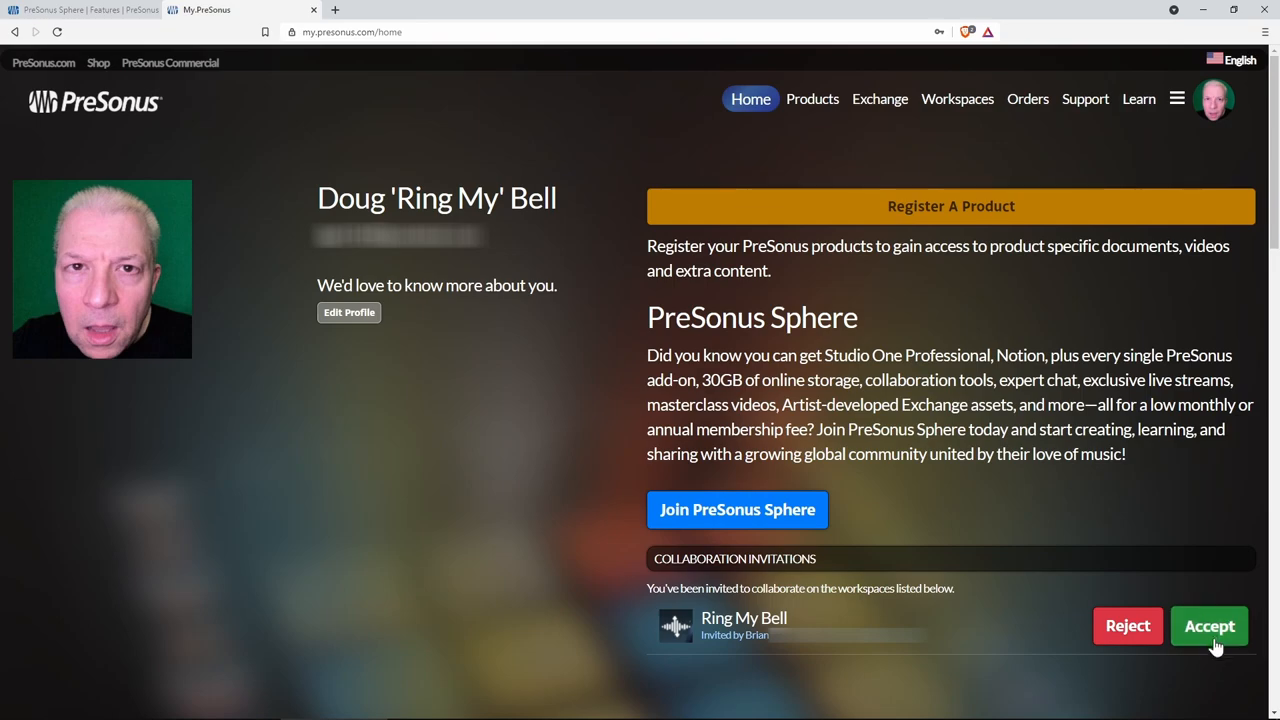